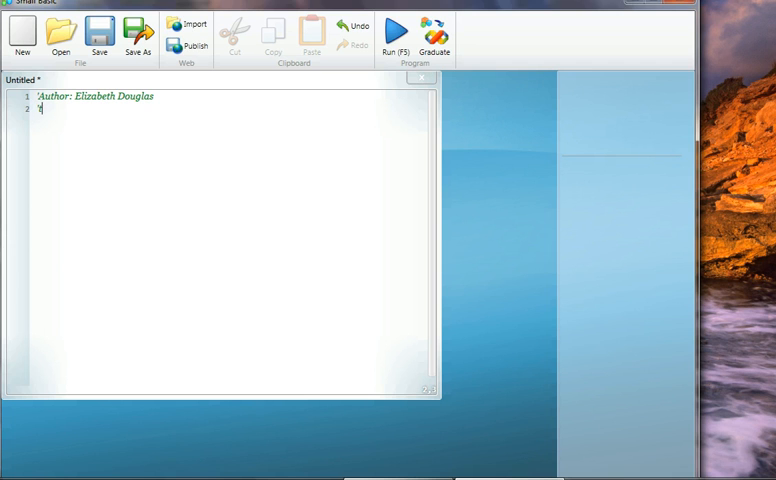
Type the comment 'to use variables' on line 2 of the program
{"action": "type", "text": "to use"}
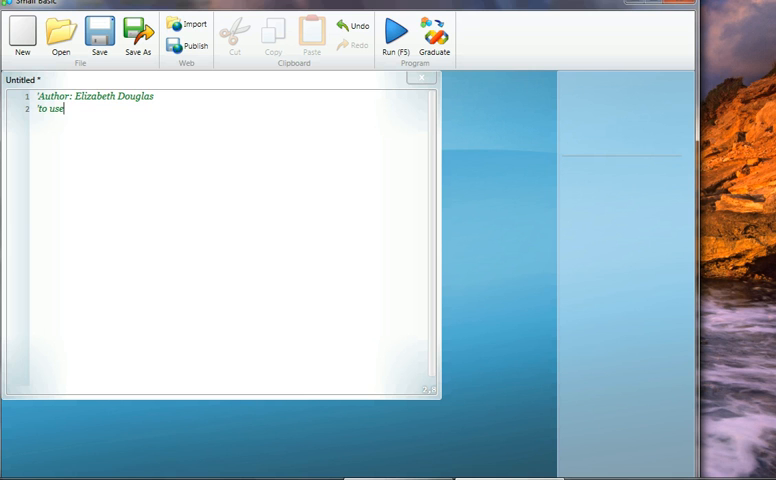
{"action": "type", "text": "vars"}
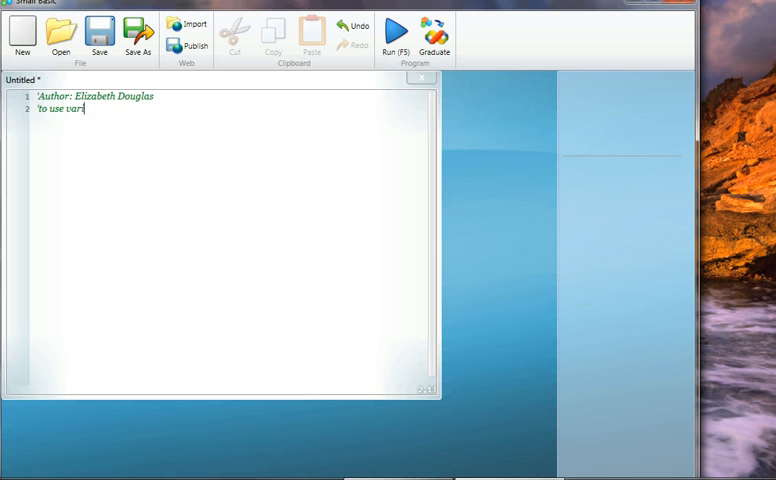
{"action": "type", "text": "iables"}
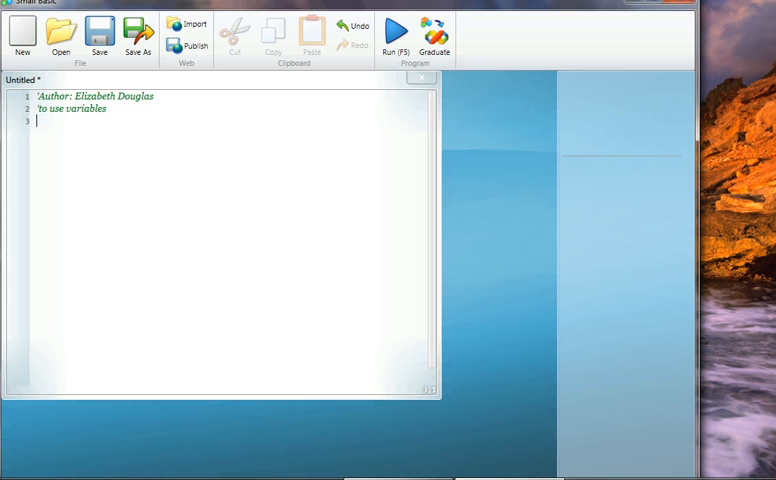
{"action": "type", "text": "TE"}
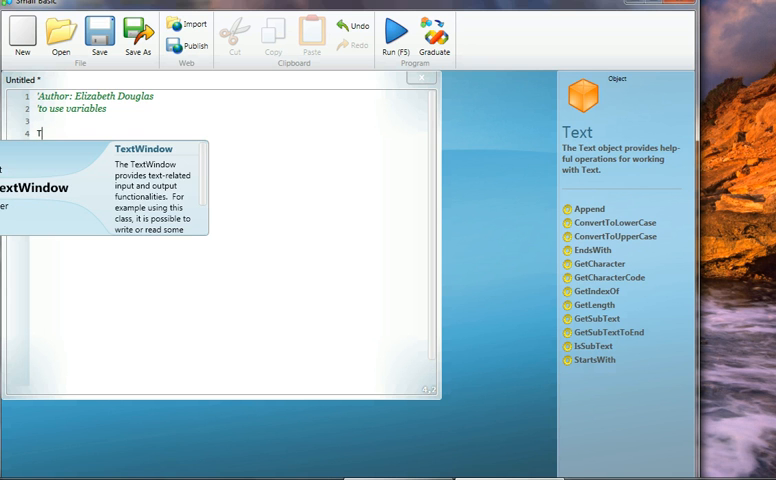
Write TextWindow.WriteLine("What is your name?") on line 4 and begin the name line
{"action": "type", "text": "extWindow.WriteLine"}
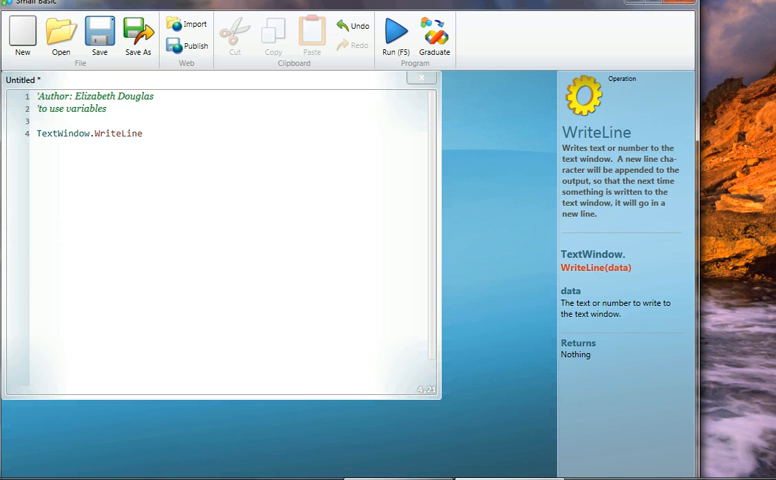
{"action": "type", "text": "(\"What is your n"}
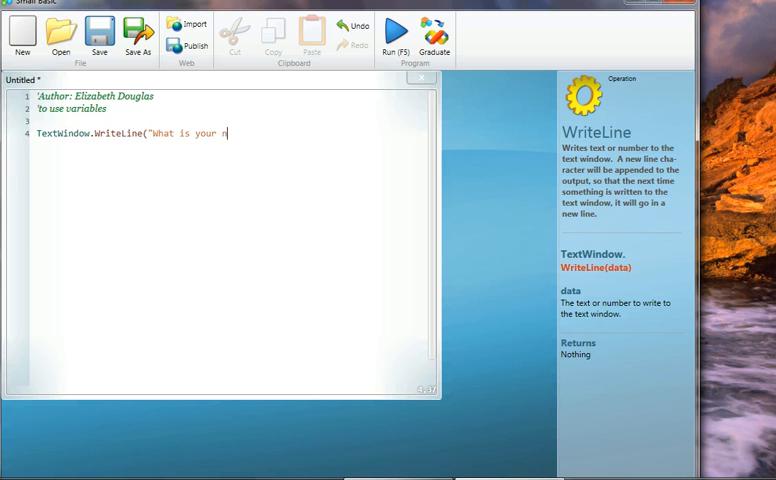
{"action": "type", "text": "ame\""}
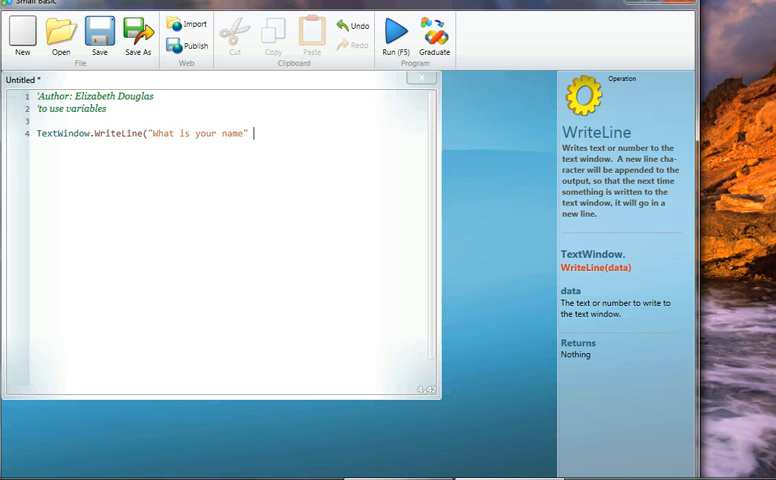
{"action": "type", "text": ")"}
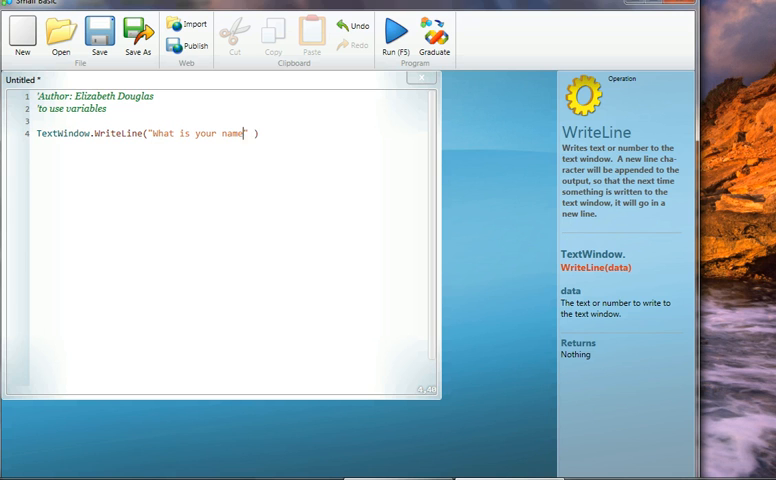
{"action": "type", "text": "?"}
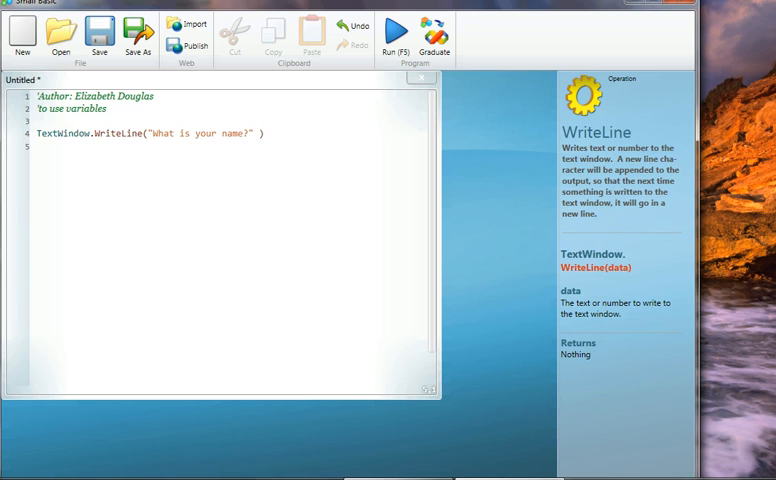
{"action": "type", "text": "name ="}
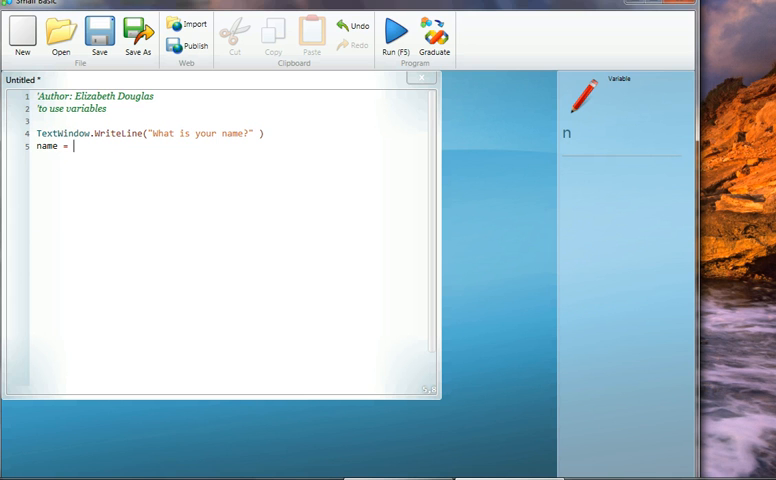
Complete line 5 as name = TextWindow.Read() and start the next TextWindow statement
{"action": "type", "text": "TextWindow."}
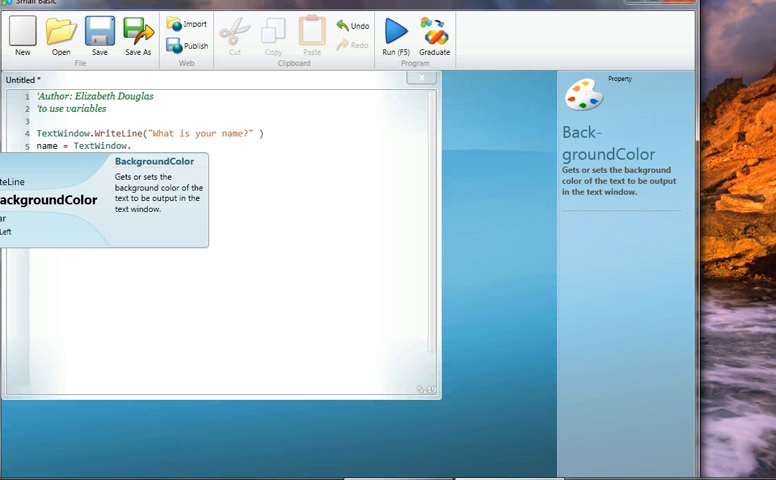
{"action": "type", "text": "read"}
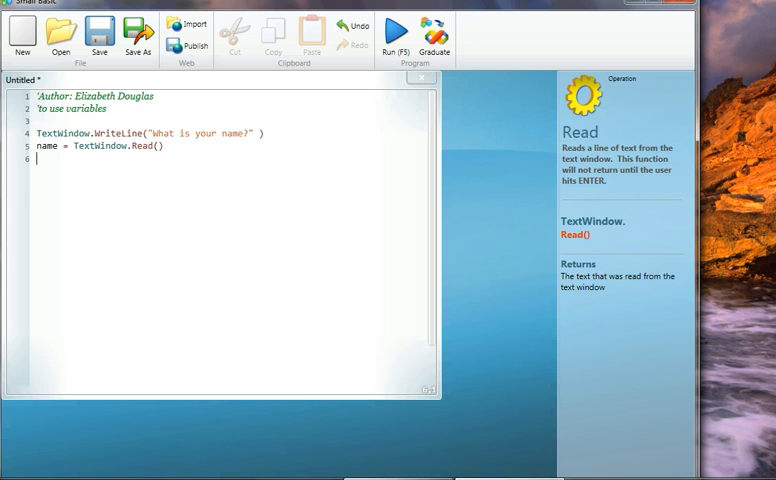
{"action": "type", "text": "TextWindow"}
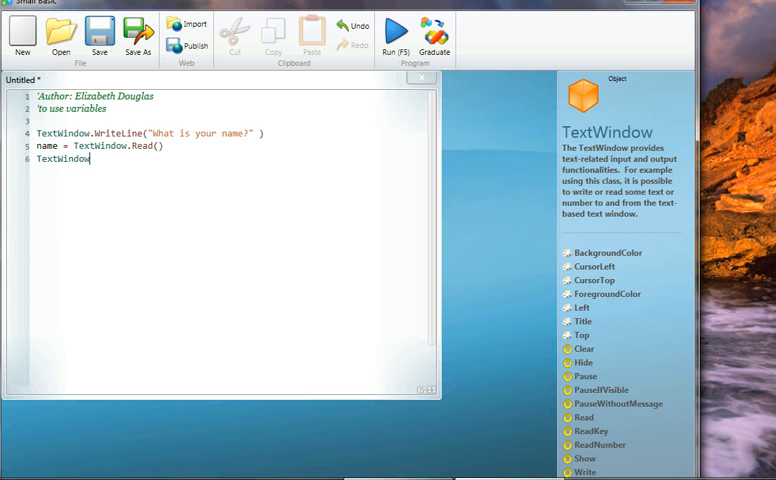
Write TextWindow.WriteLine("Your name is " + name) on line 6
{"action": "type", "text": ".WR"}
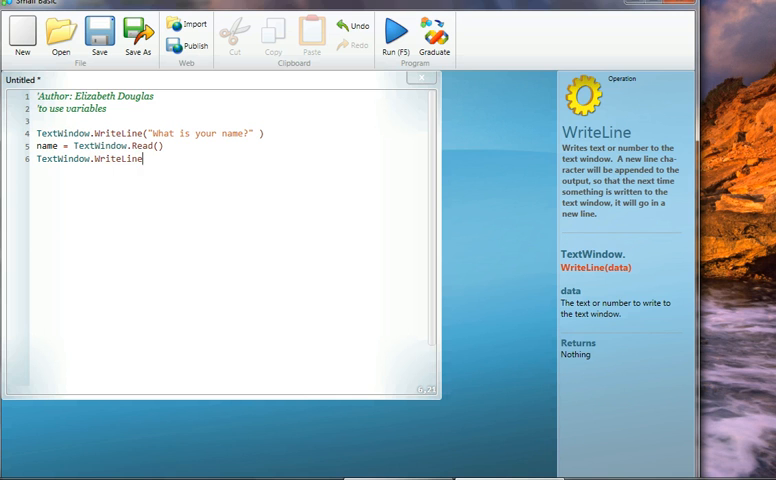
{"action": "type", "text": "("}
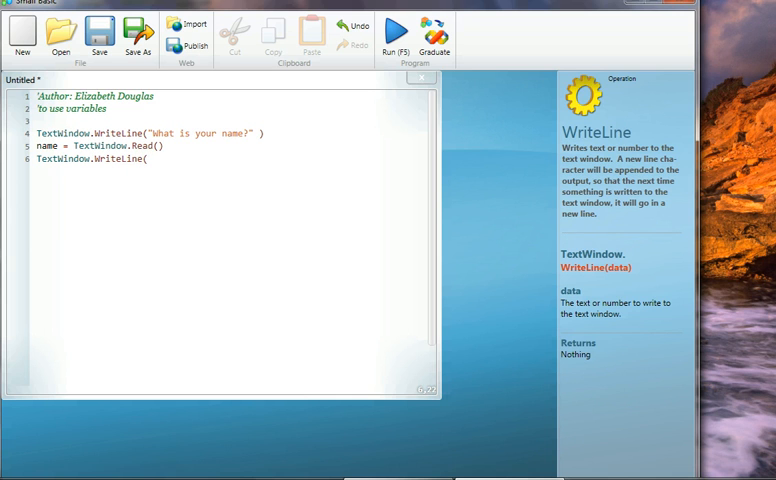
{"action": "type", "text": "\"Your ane"}
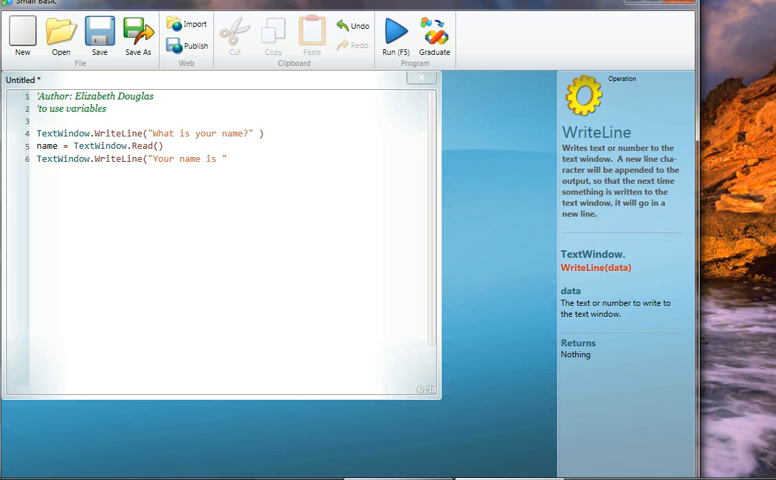
{"action": "type", "text": "+"}
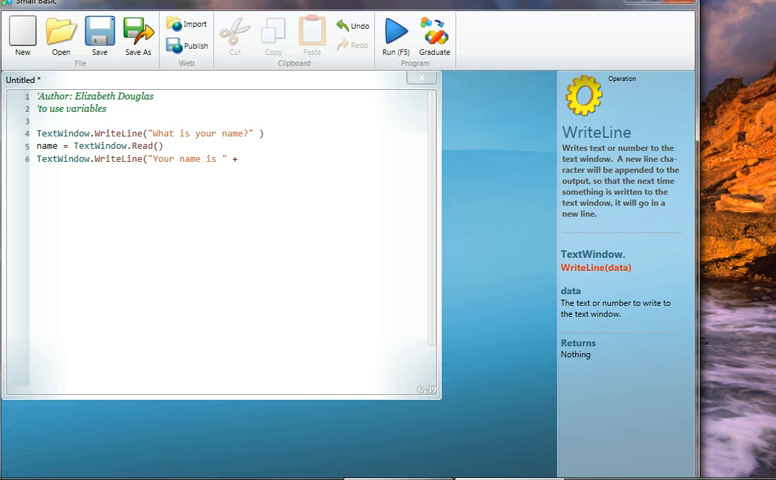
{"action": "left_click", "coordinate": [237, 159]}
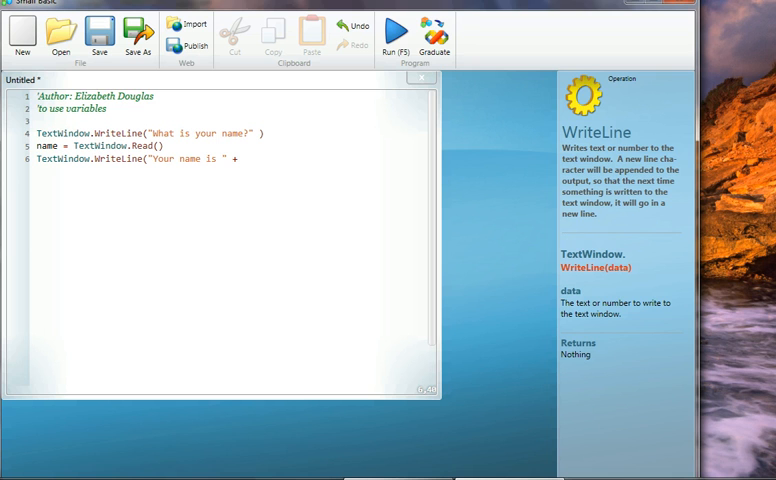
{"action": "type", "text": "name)"}
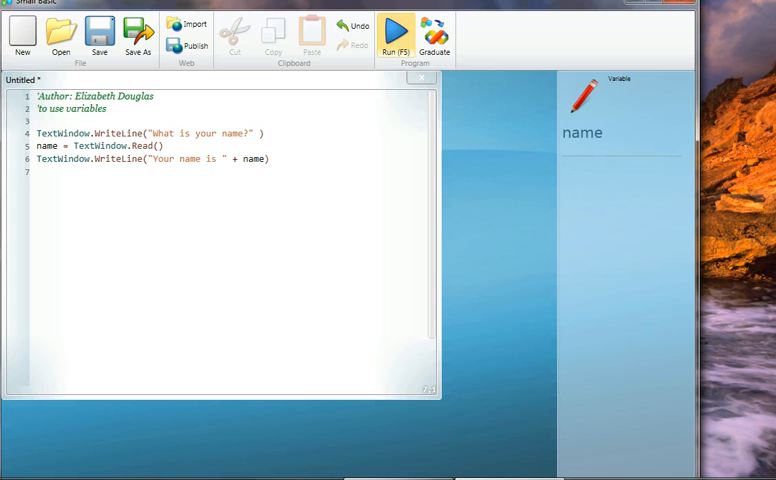
Run the program and type a name at the 'What is your name?' prompt
{"action": "left_click", "coordinate": [396, 33]}
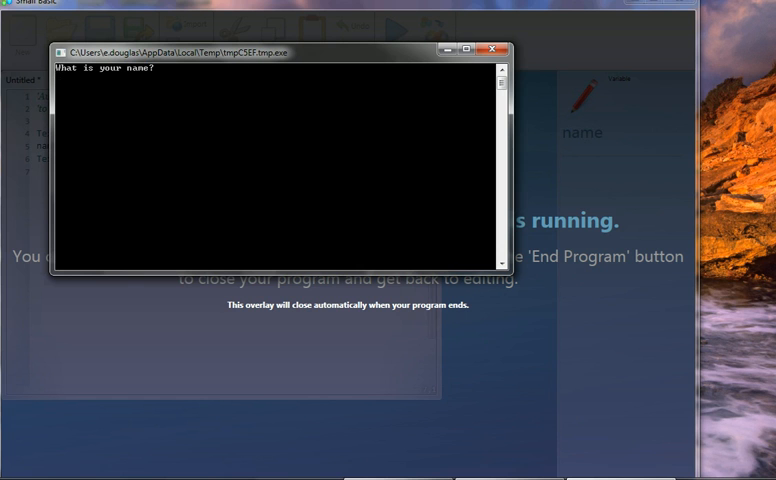
{"action": "type", "text": "li"}
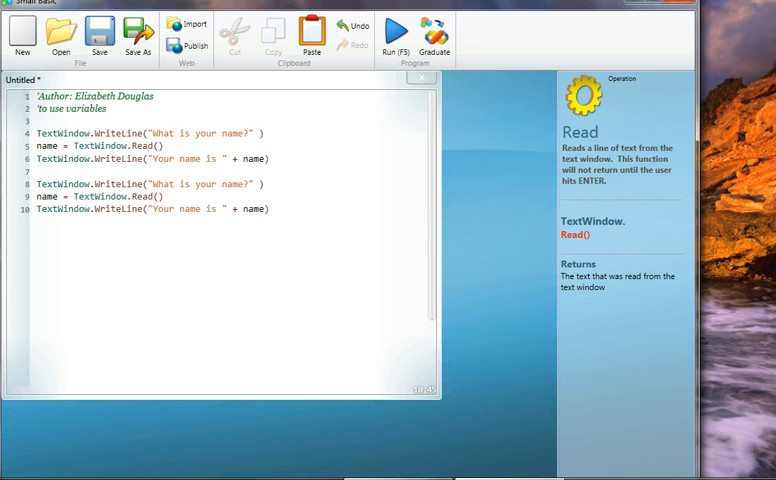
Replace 'name' with 'age' in the copied question and variable on lines 8–9
{"action": "left_click", "coordinate": [269, 208]}
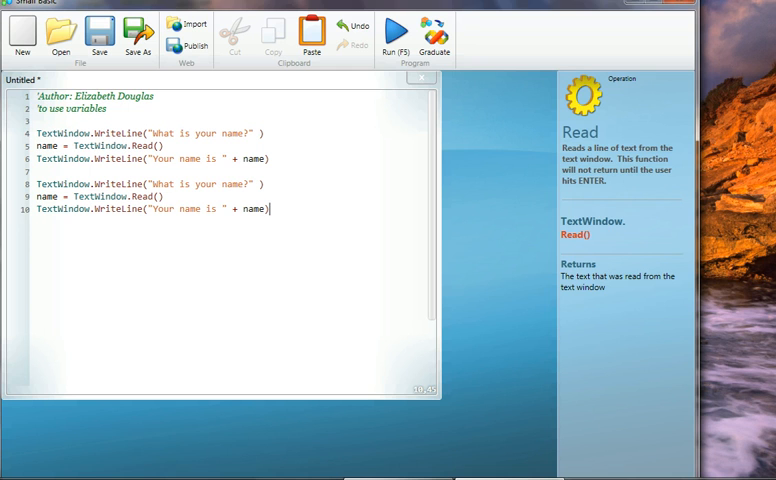
{"action": "double_click", "coordinate": [231, 183]}
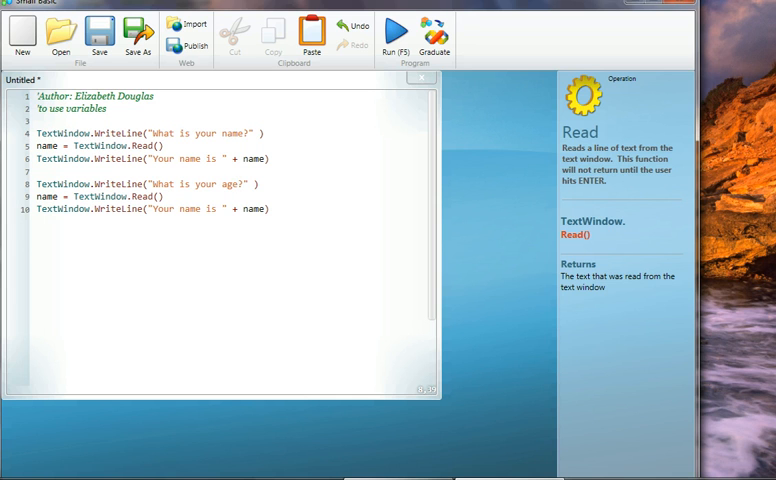
{"action": "left_click", "coordinate": [47, 196]}
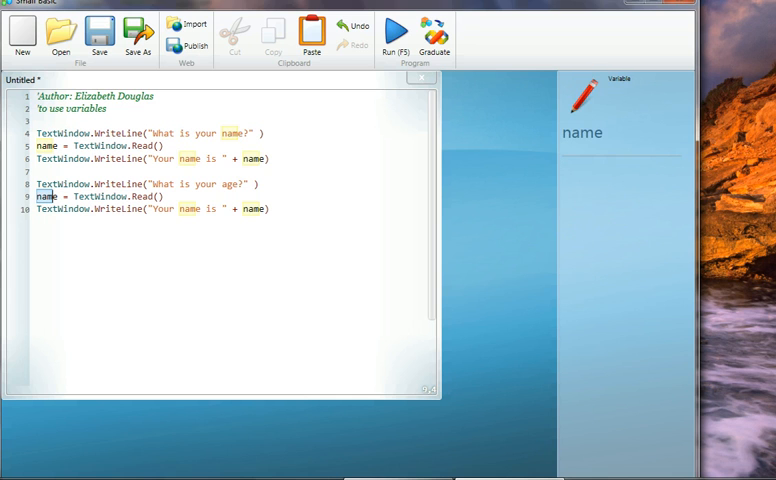
{"action": "double_click", "coordinate": [47, 196]}
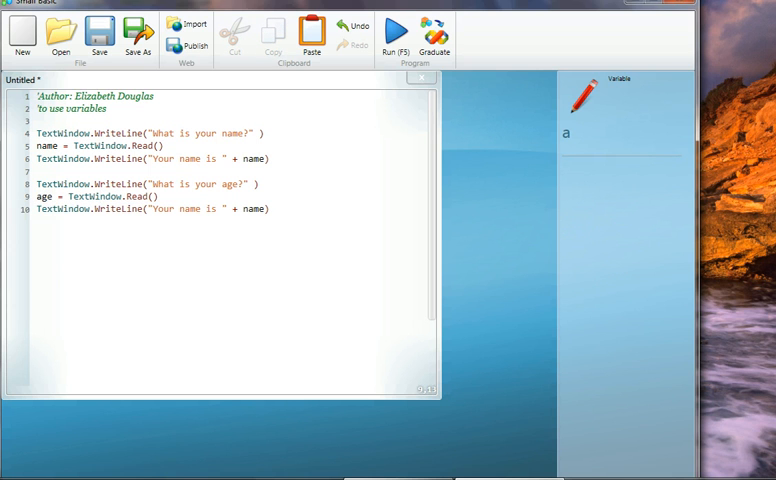
{"action": "left_click", "coordinate": [38, 197]}
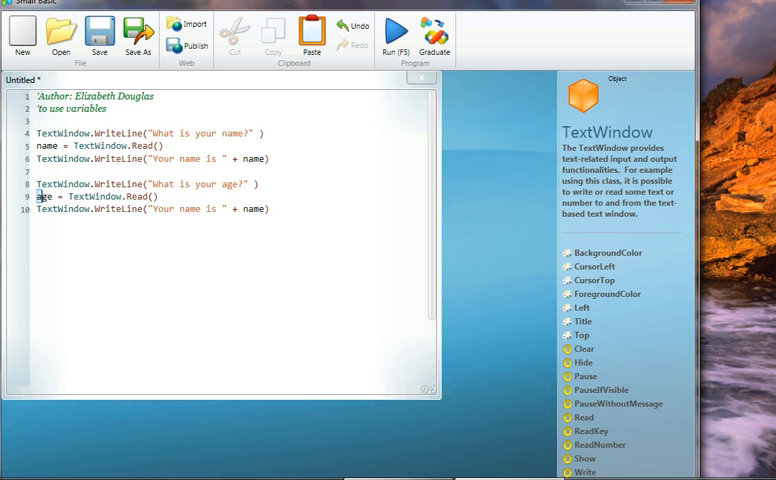
{"action": "left_click", "coordinate": [43, 197]}
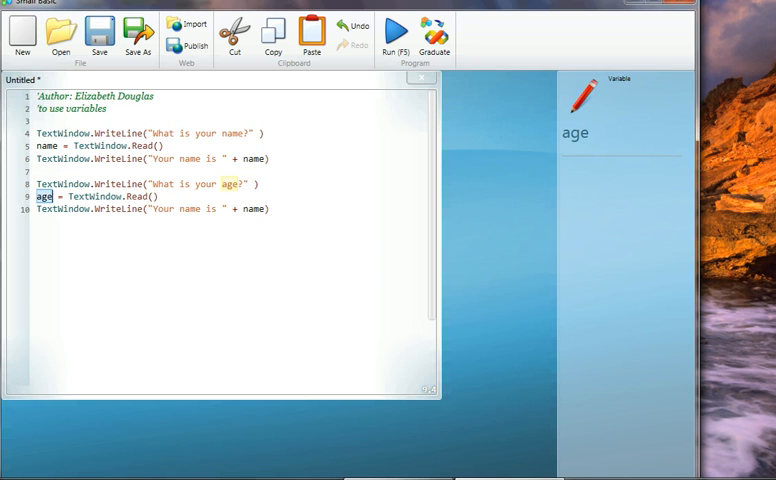
Change Read() to ReadNumber() and make line 10 print "Your age is " + age
{"action": "left_click", "coordinate": [147, 196]}
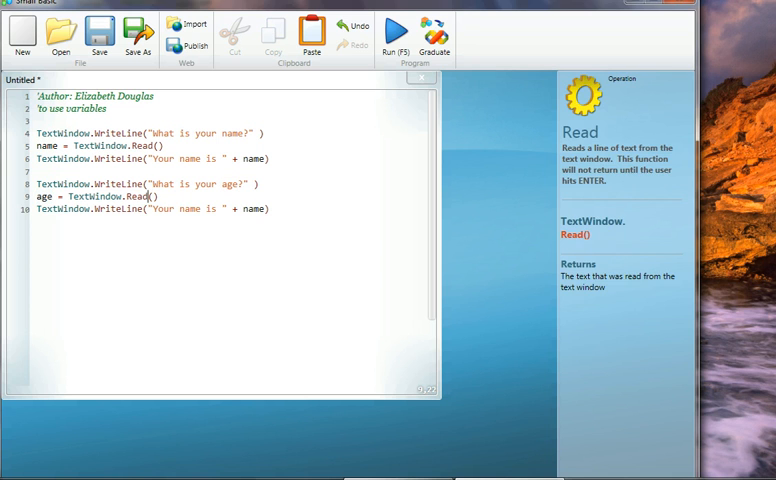
{"action": "type", "text": ")"}
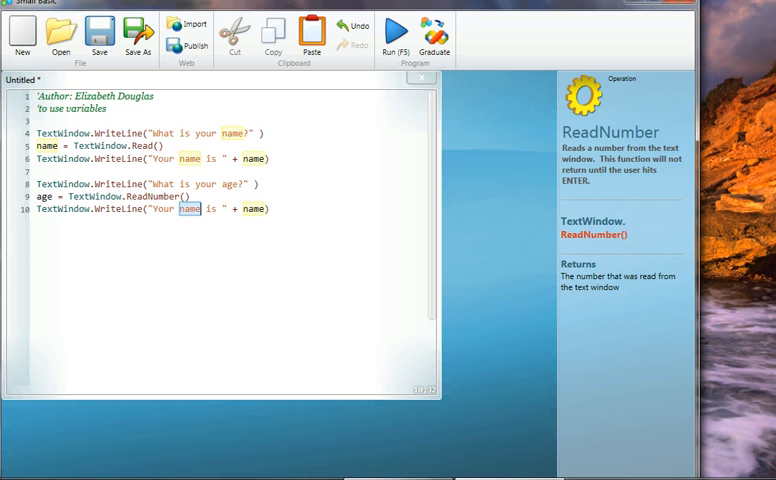
{"action": "type", "text": "age"}
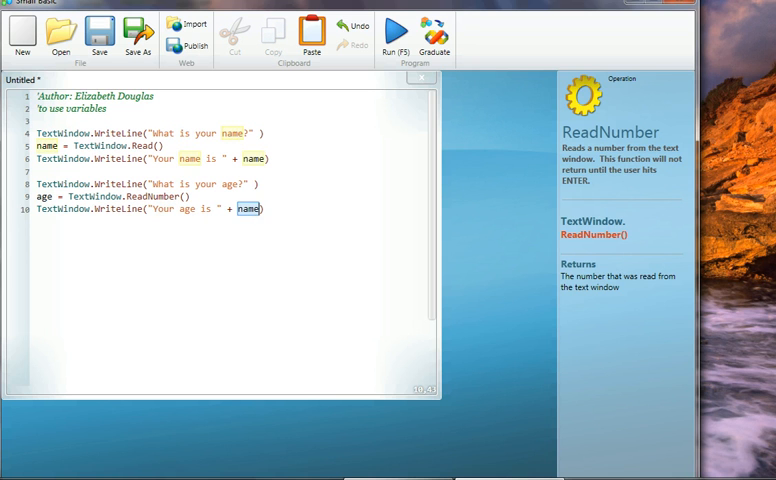
{"action": "type", "text": "ag"}
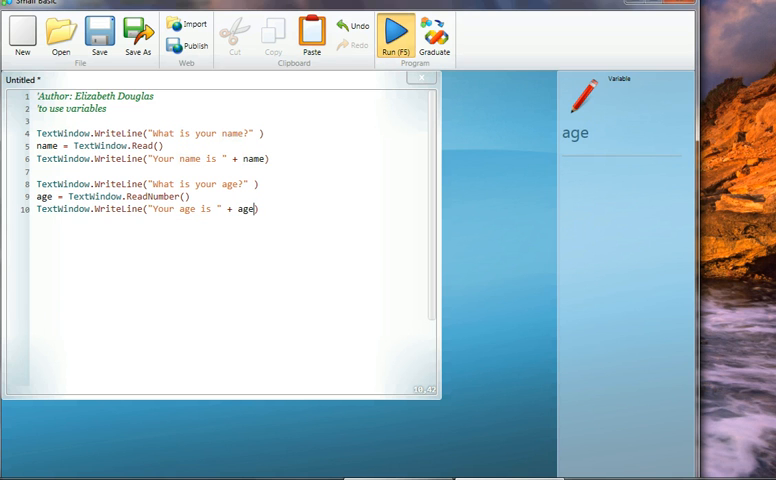
{"action": "left_click", "coordinate": [397, 37]}
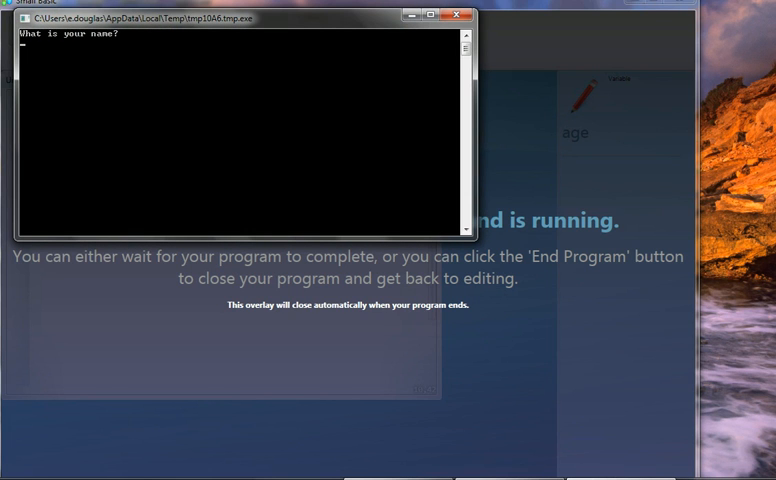
{"action": "type", "text": "liz"}
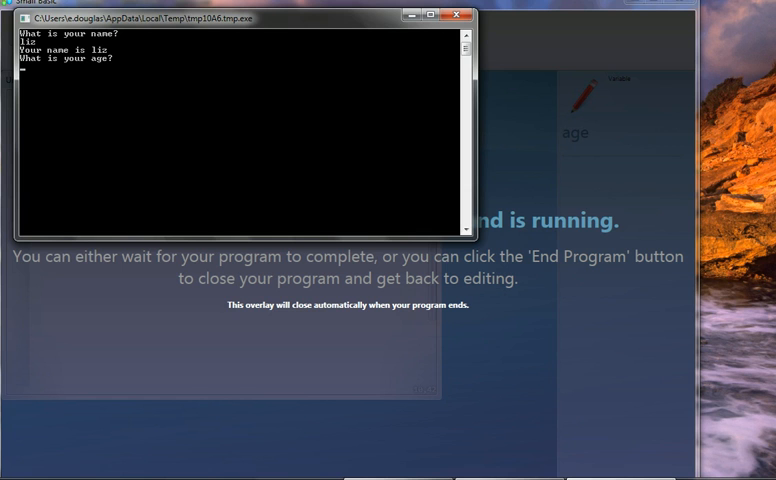
{"action": "type", "text": "105"}
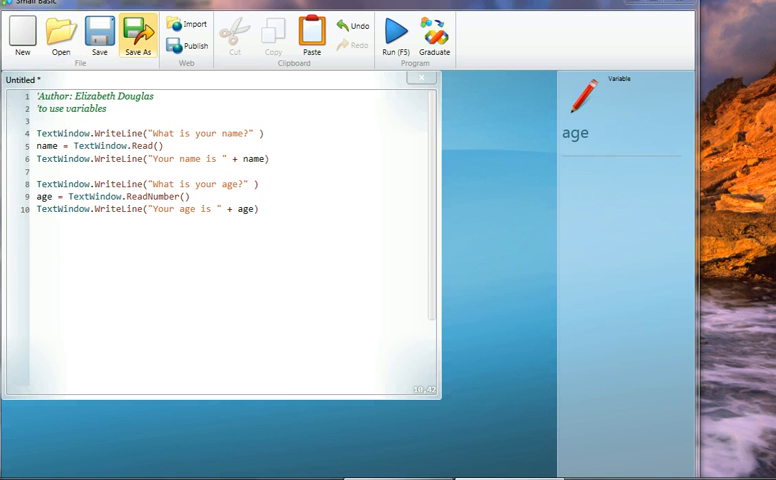
Save the program as age.sb, confirming replacement of the existing file
{"action": "left_click", "coordinate": [135, 38]}
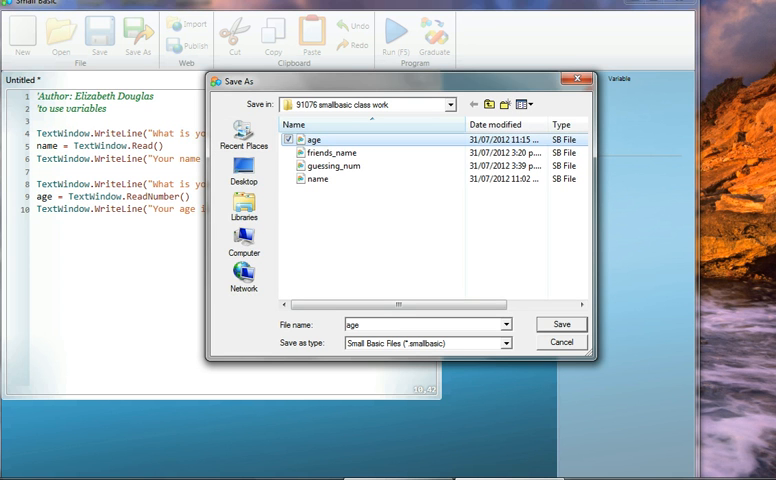
{"action": "left_click", "coordinate": [561, 324]}
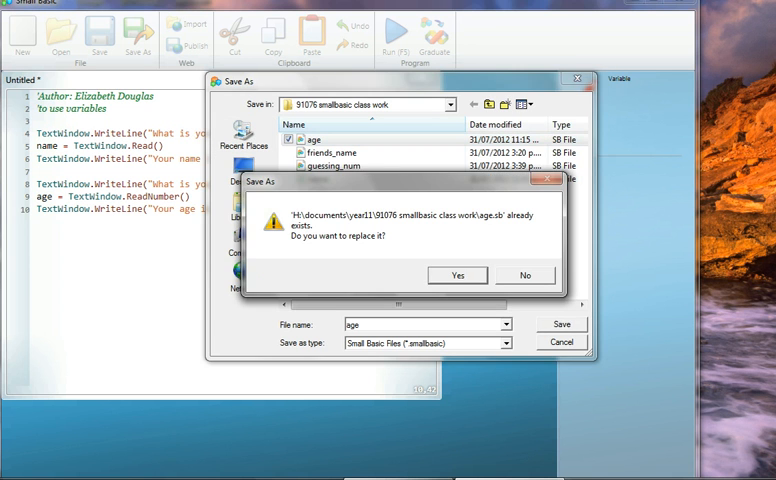
{"action": "left_click", "coordinate": [457, 275]}
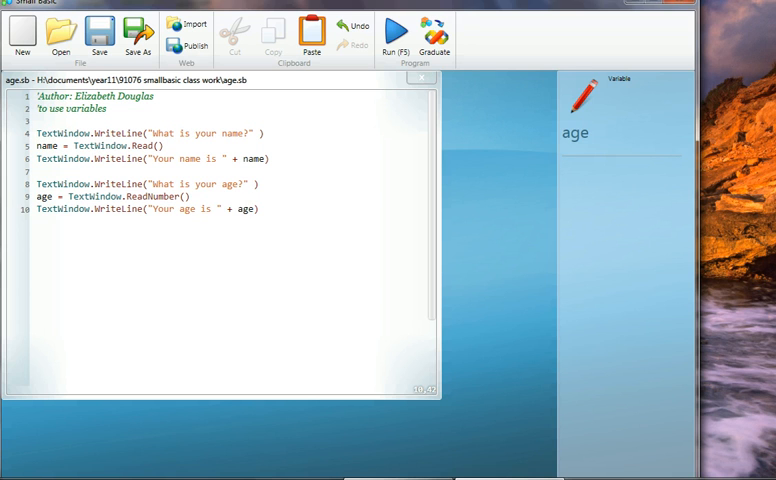
Launch the saved age.sb program so it shows the 'What is your name?' prompt
{"action": "left_click", "coordinate": [256, 209]}
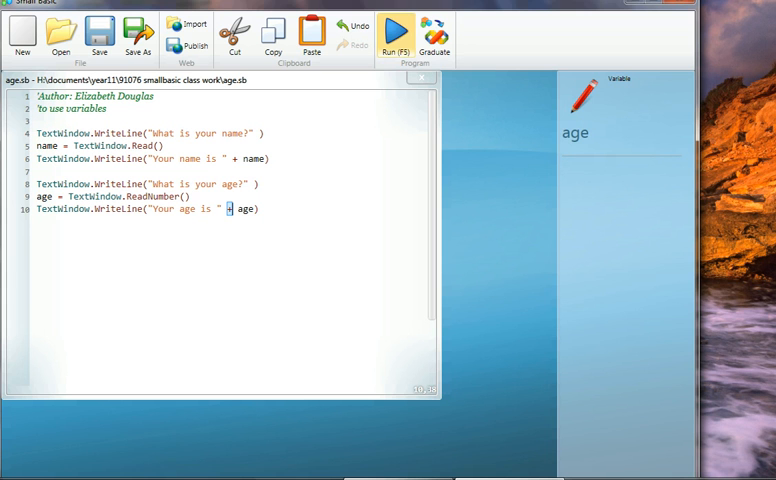
{"action": "left_click", "coordinate": [398, 35]}
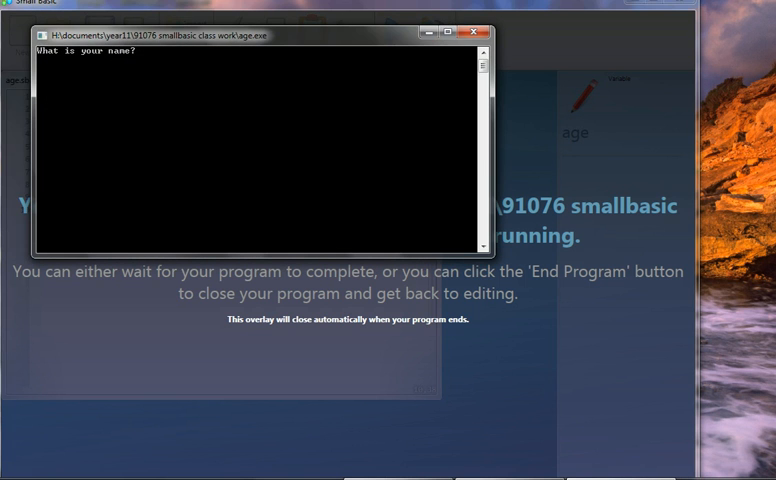